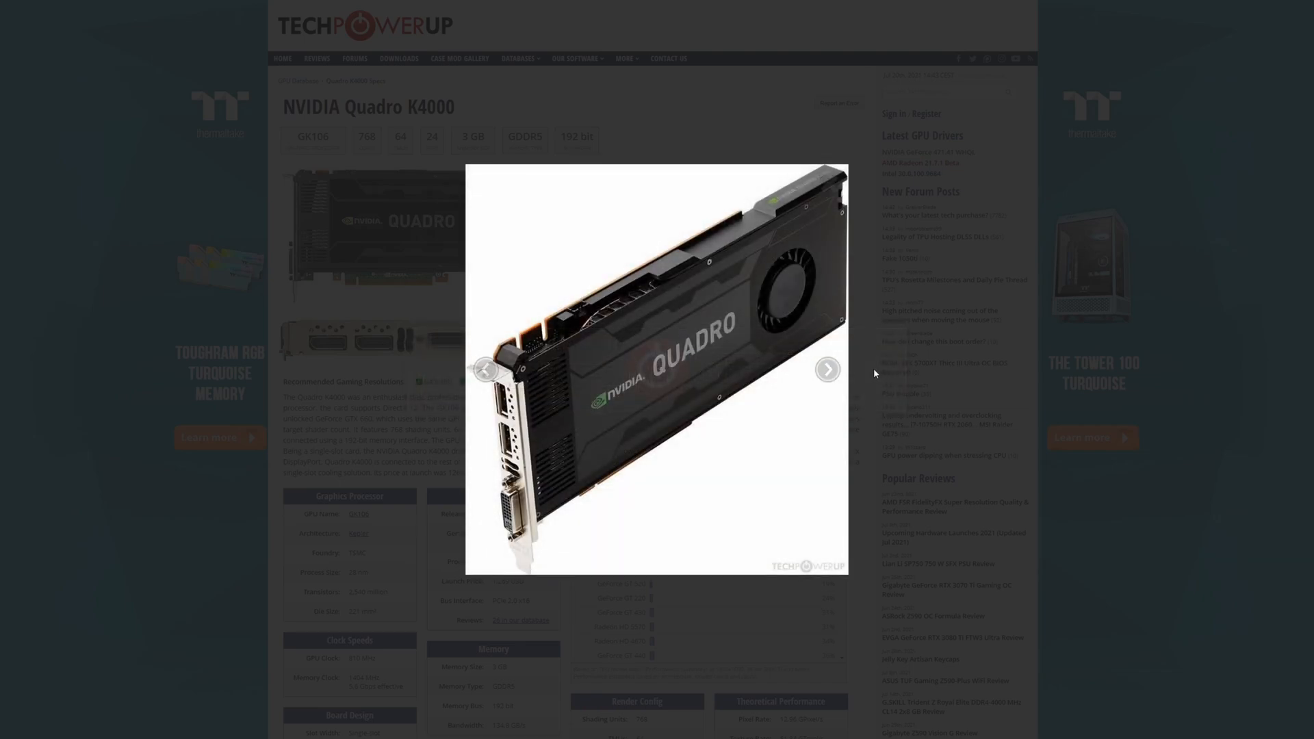
View the next Quadro K4000 photo, close the gallery, and scroll down to the specification tables.
click(827, 369)
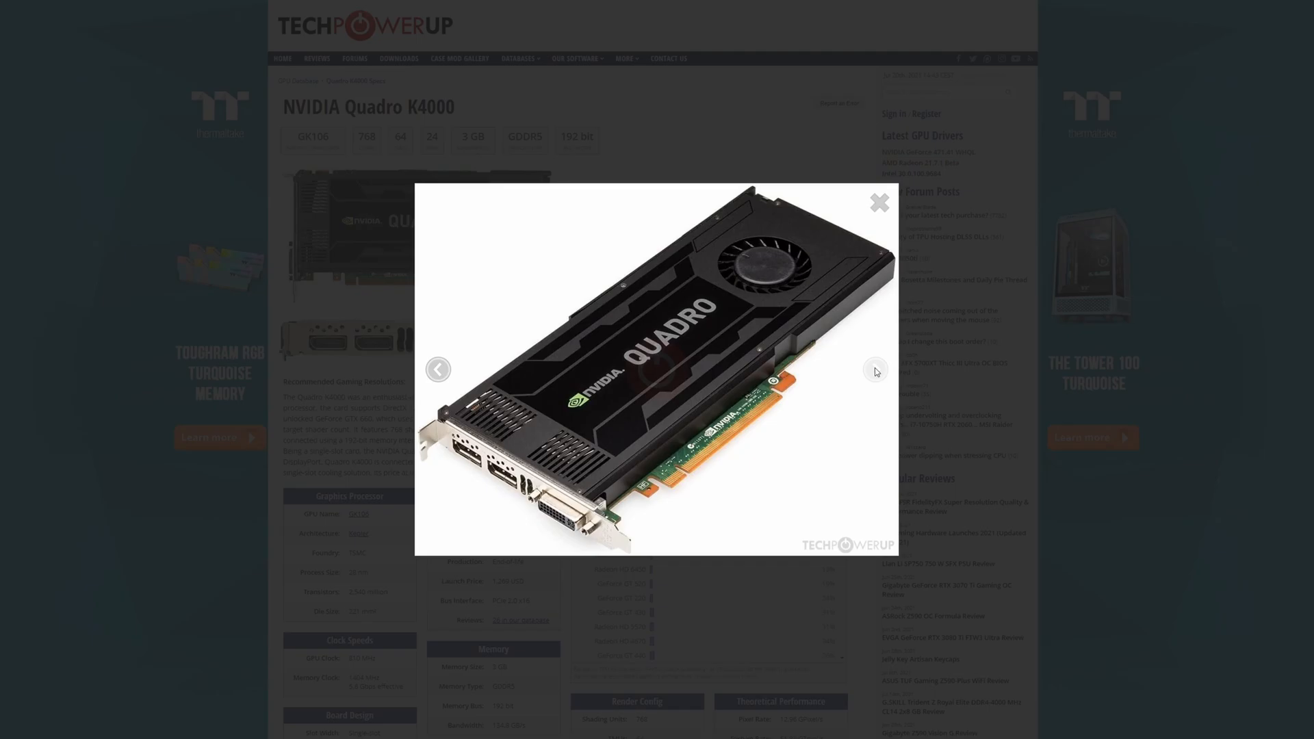
click(878, 202)
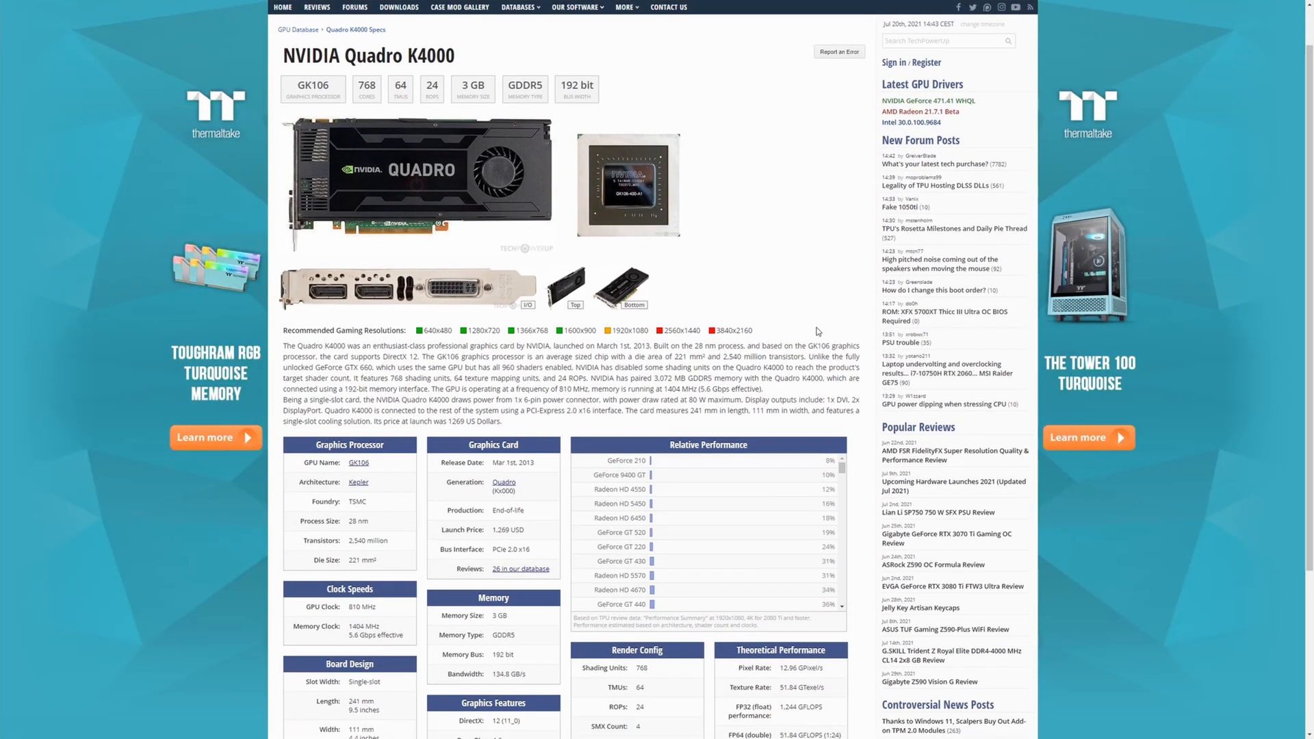
scroll(down, 3)
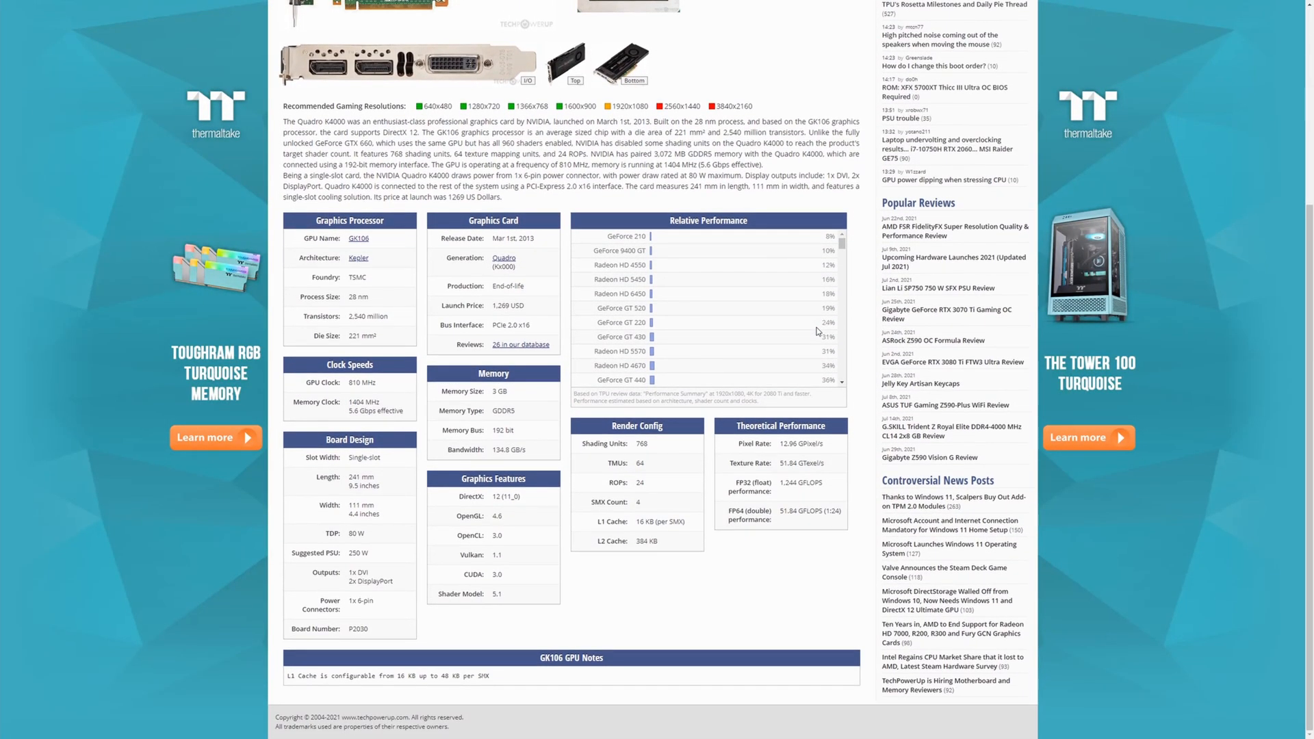